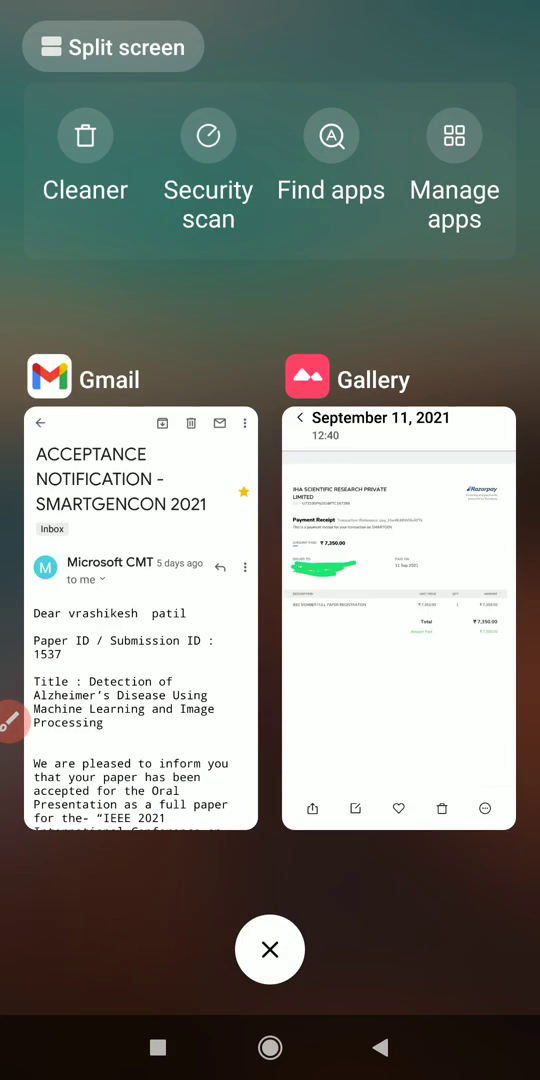
# - Open the SMARTGENCON 2021 acceptance email from recents and read down to the registration deadline
pyautogui.click(140, 600)
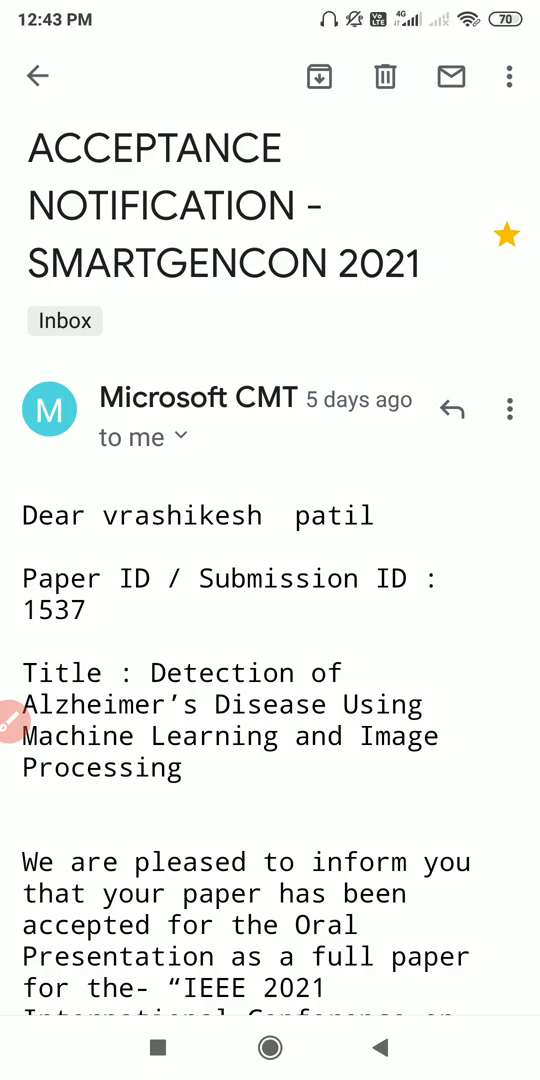
pyautogui.scroll(-3)
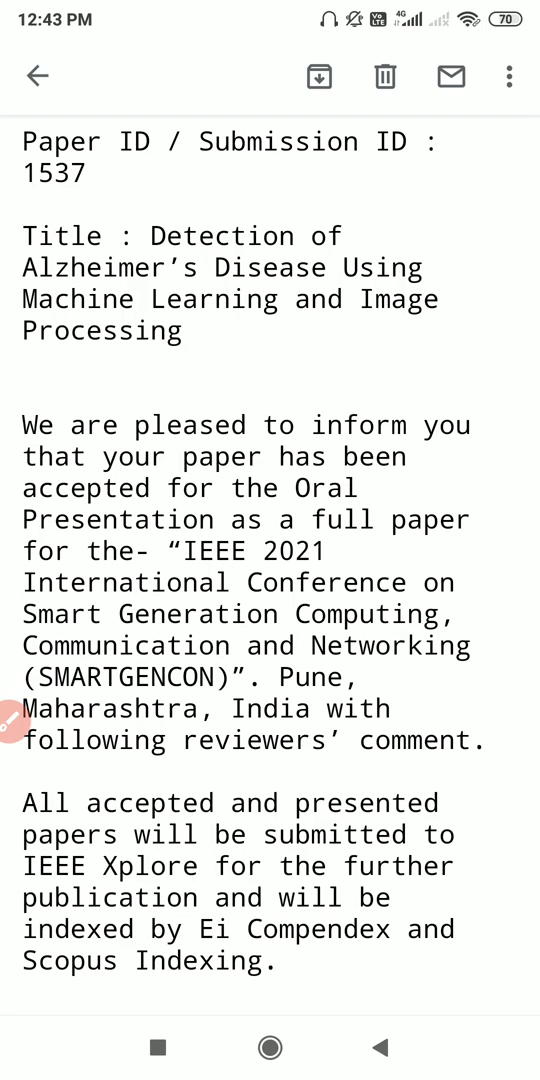
pyautogui.scroll(-3)
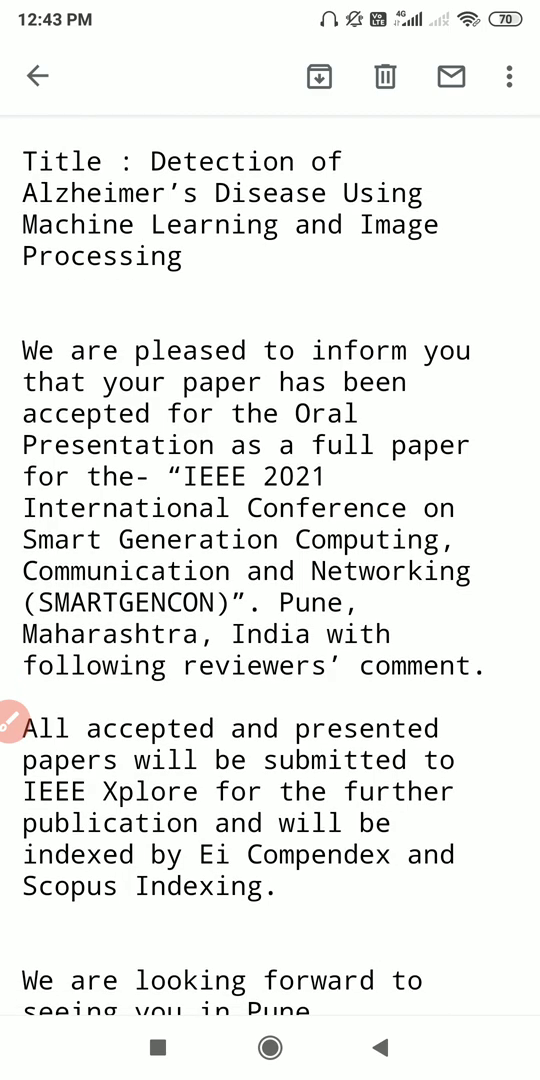
pyautogui.scroll(-3)
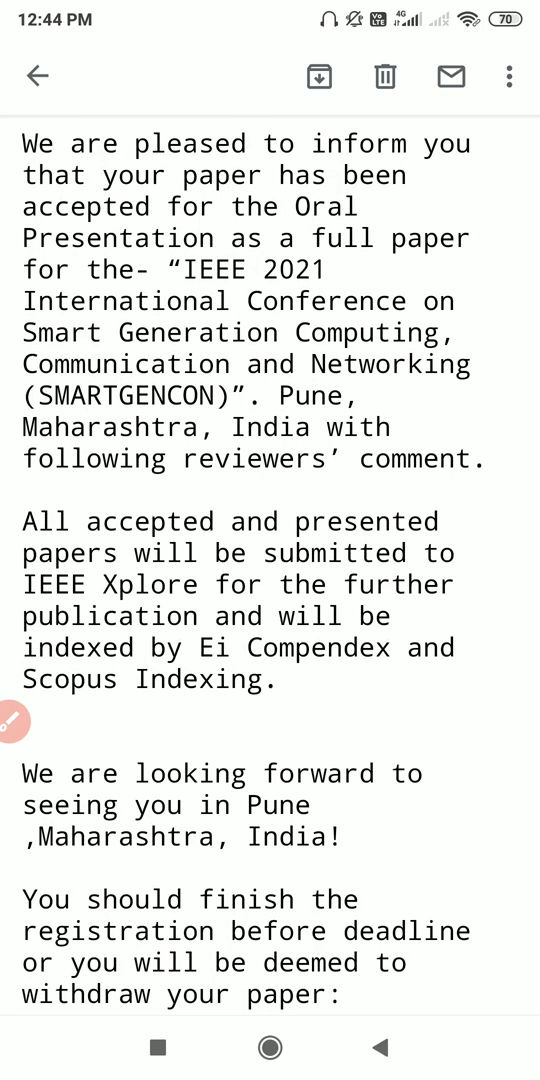
# - Scroll to the registration section and follow the payu.in link for Indian authors
pyautogui.scroll(-3)
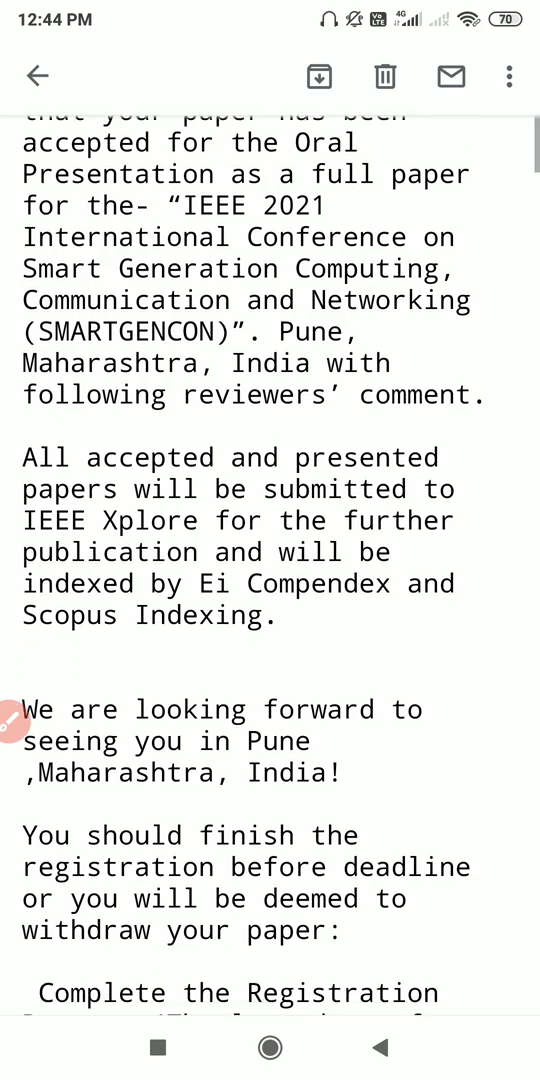
pyautogui.scroll(-3)
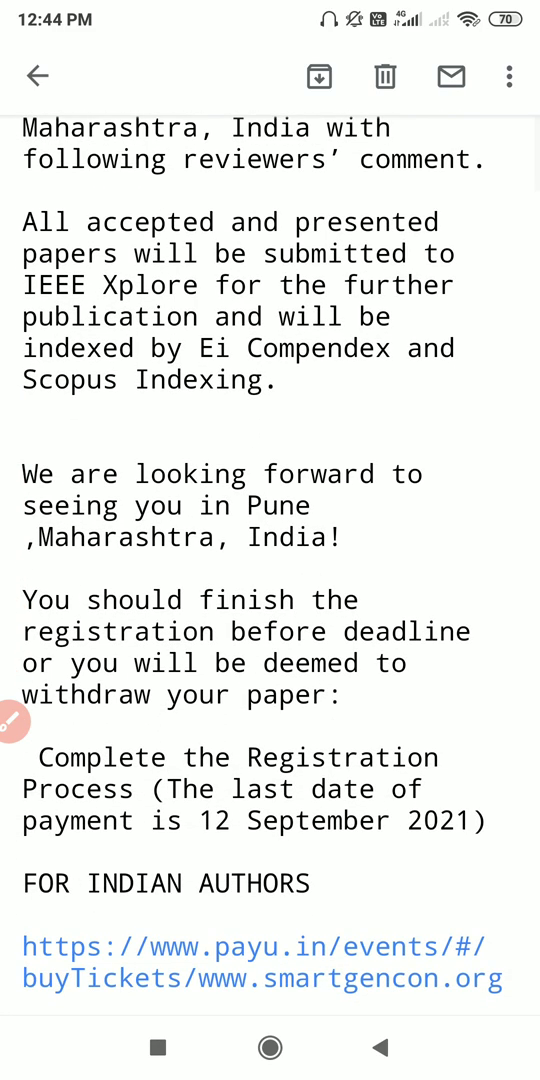
pyautogui.scroll(-3)
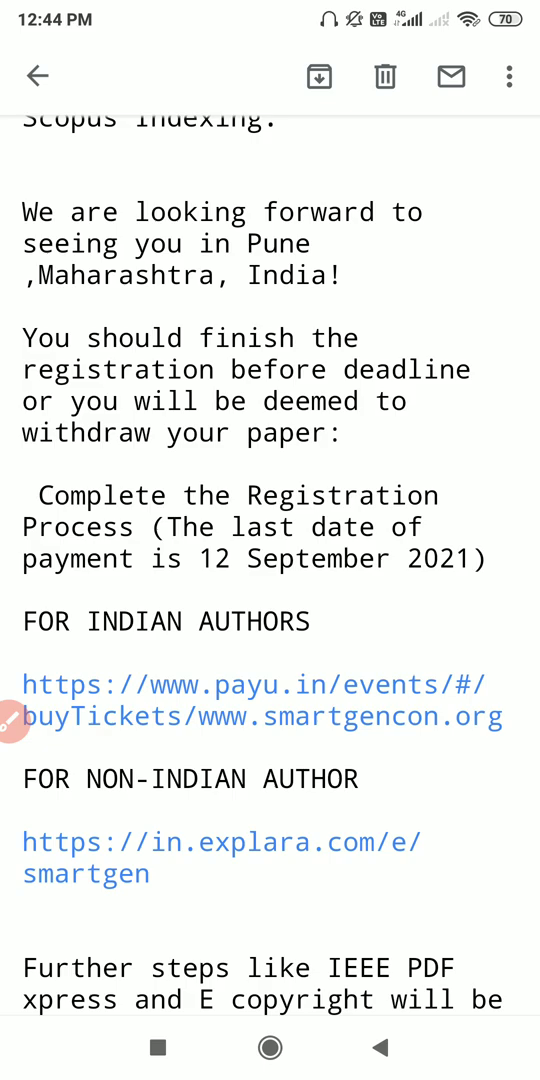
pyautogui.scroll(-3)
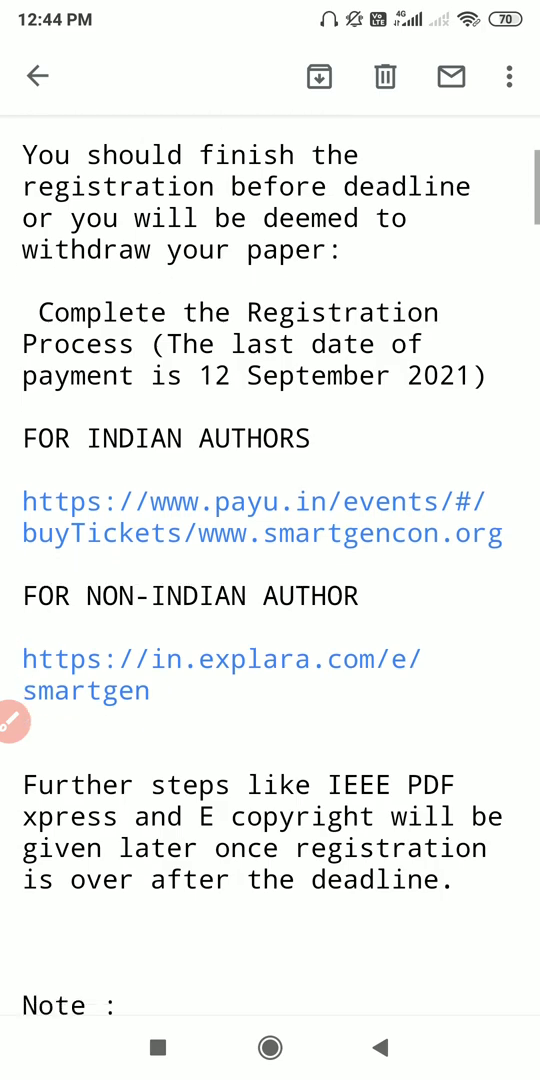
pyautogui.scroll(-3)
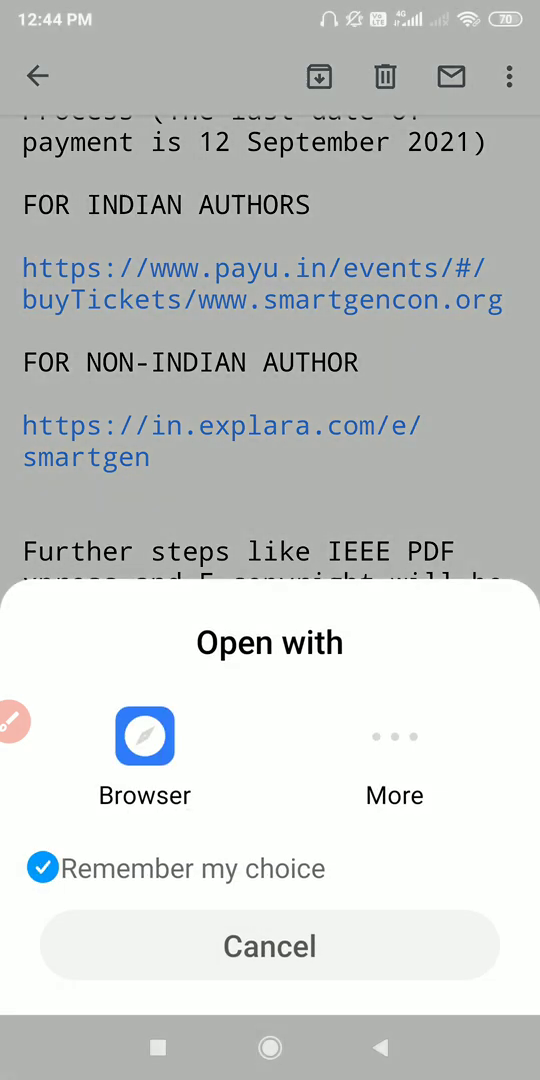
# - Choose Chrome from the app chooser to open the PayU event ticket page
pyautogui.click(394, 738)
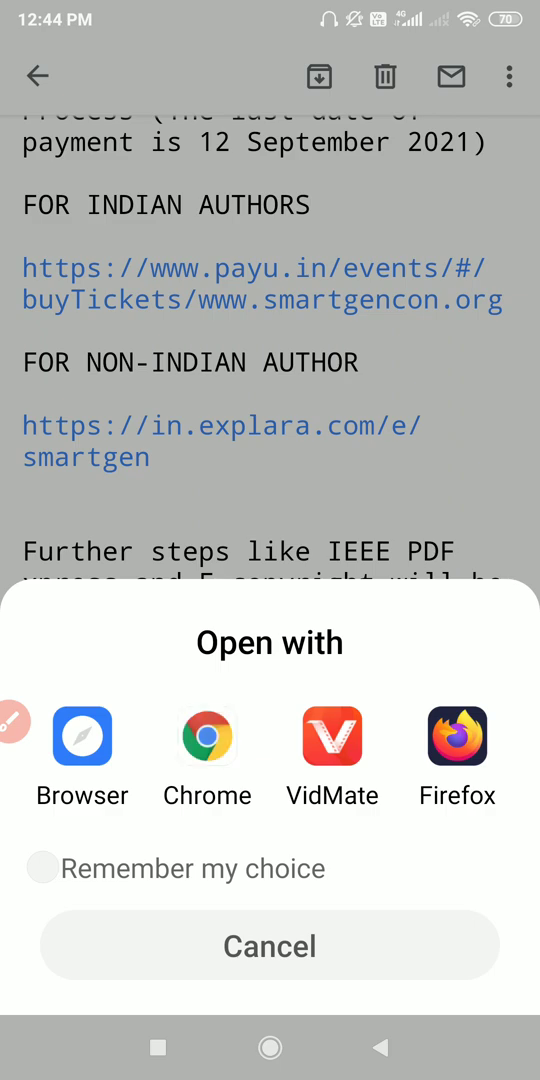
pyautogui.click(208, 736)
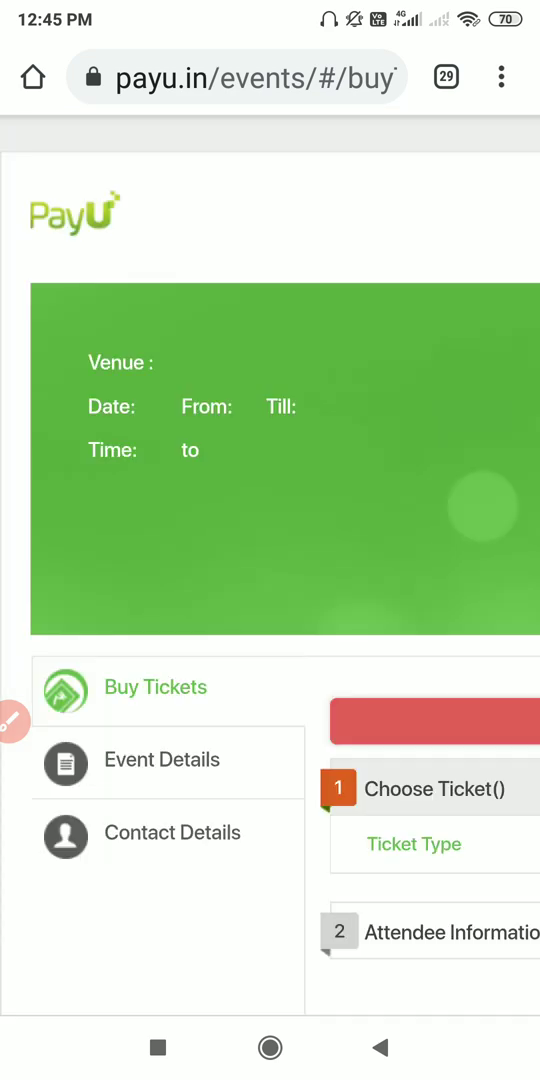
# - Scroll to the Choose Ticket table showing full paper registration at 7850 and 7350
pyautogui.scroll(-3)
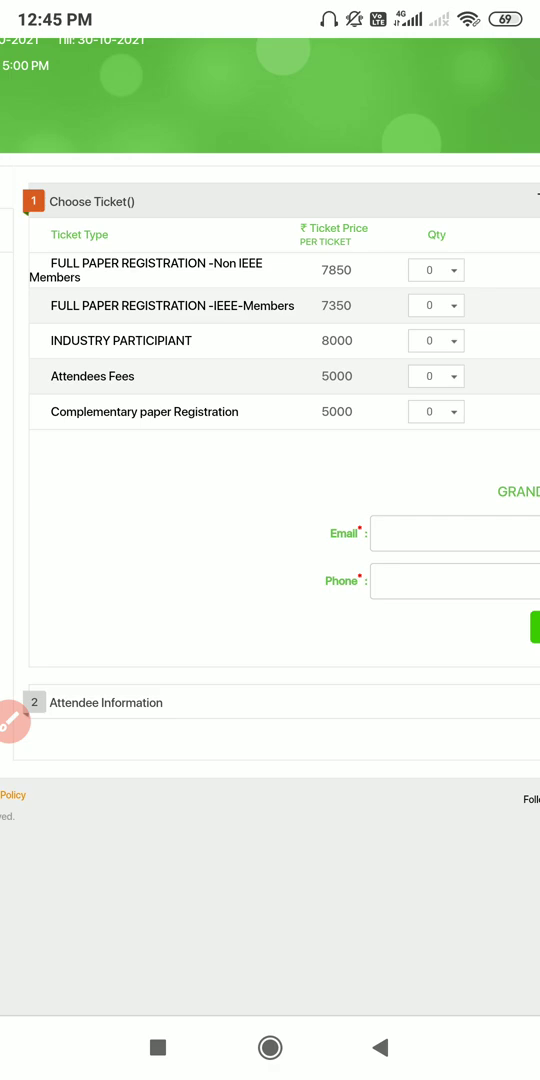
pyautogui.click(16, 720)
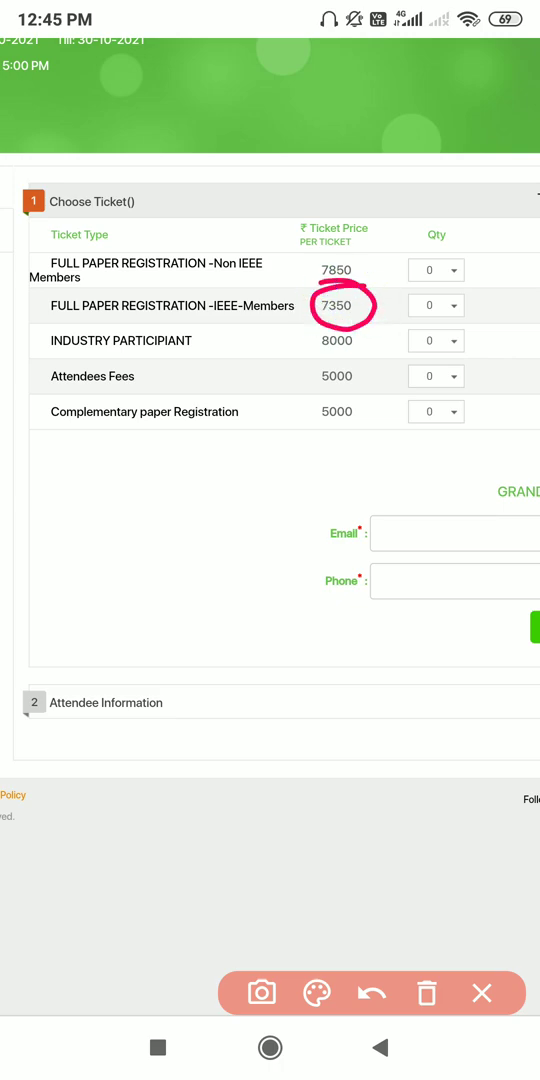
pyautogui.click(372, 992)
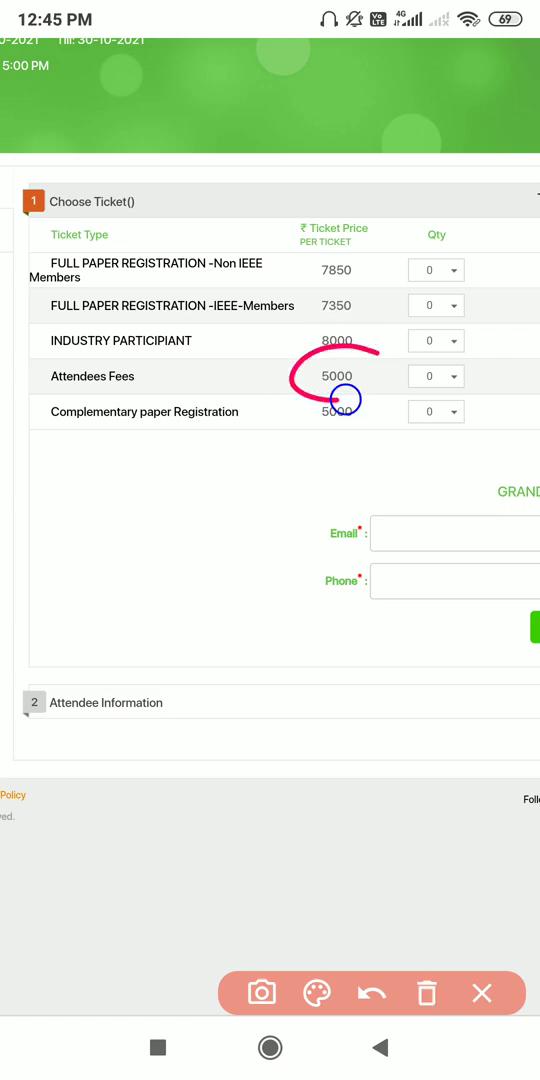
pyautogui.click(372, 992)
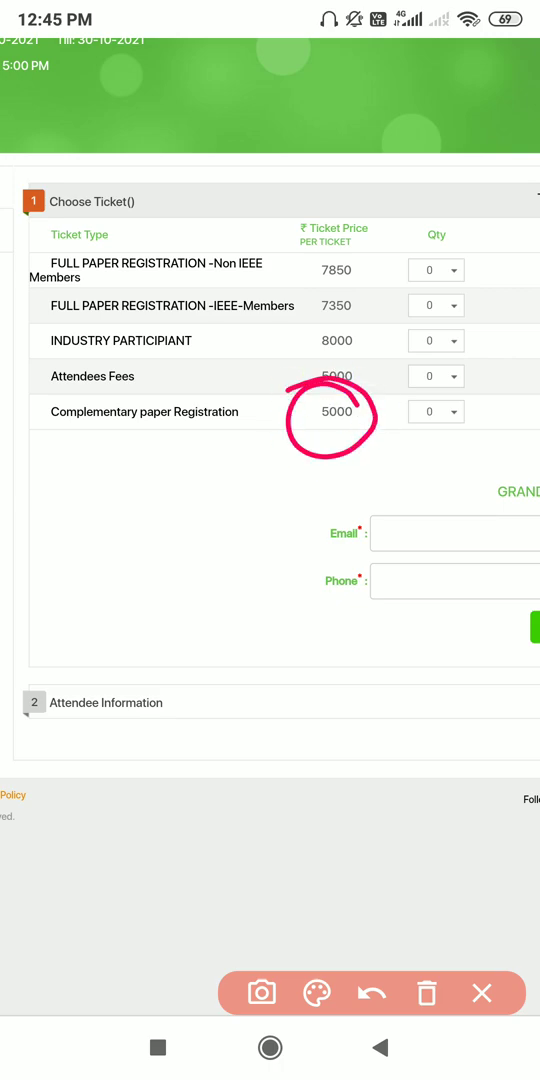
pyautogui.click(372, 992)
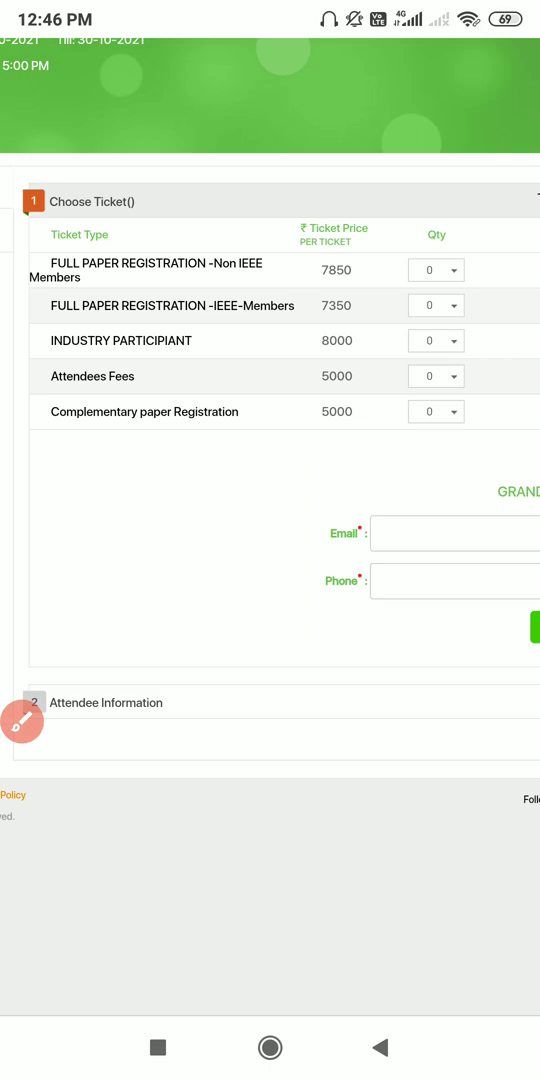
# - View the quantity choices for the IEEE members ticket, then leave to the recent apps overview
pyautogui.click(436, 304)
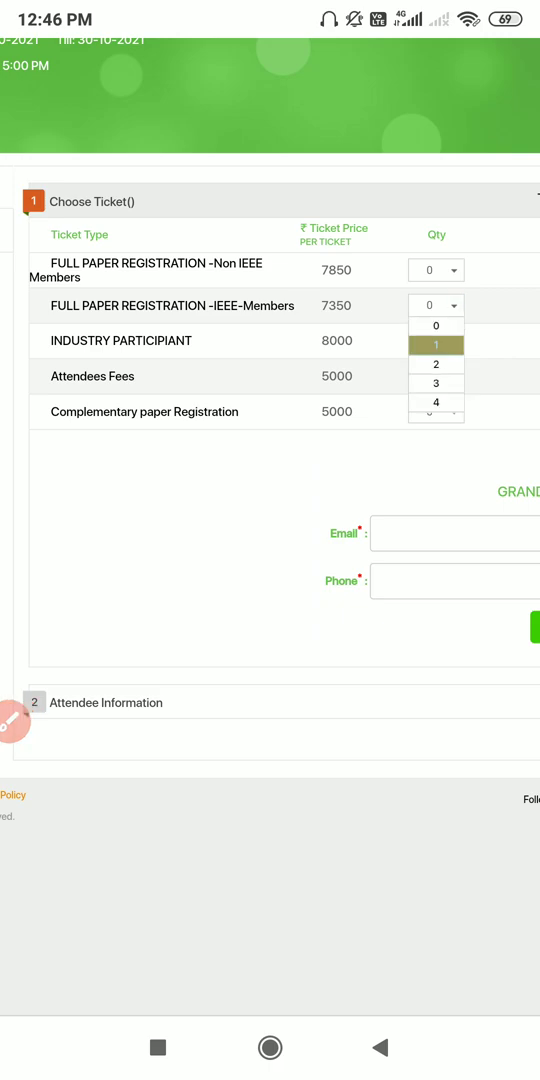
pyautogui.click(436, 344)
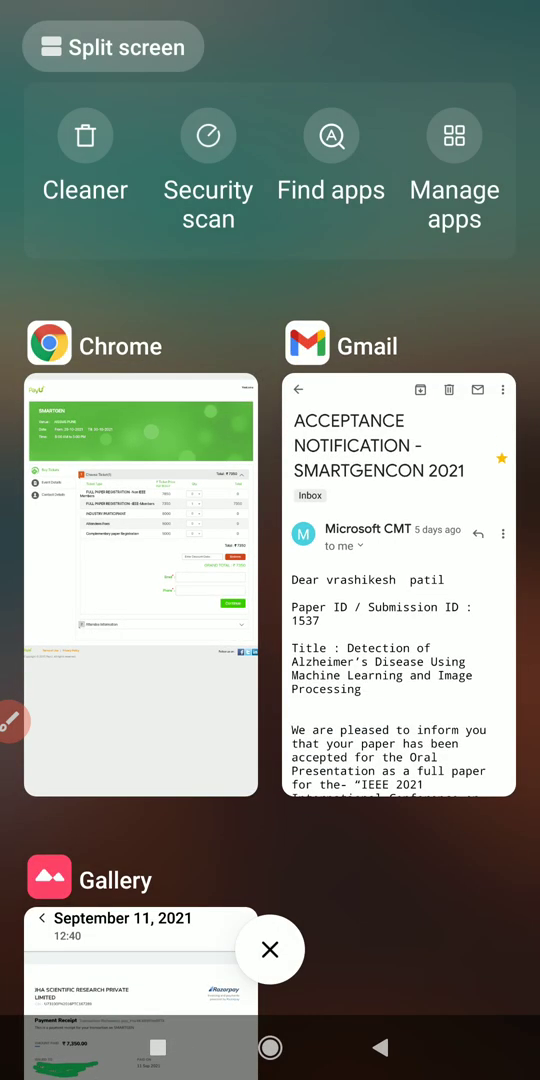
# - Open Gallery from recents to view the receipt, then return to the Gmail email's Note section
pyautogui.click(140, 960)
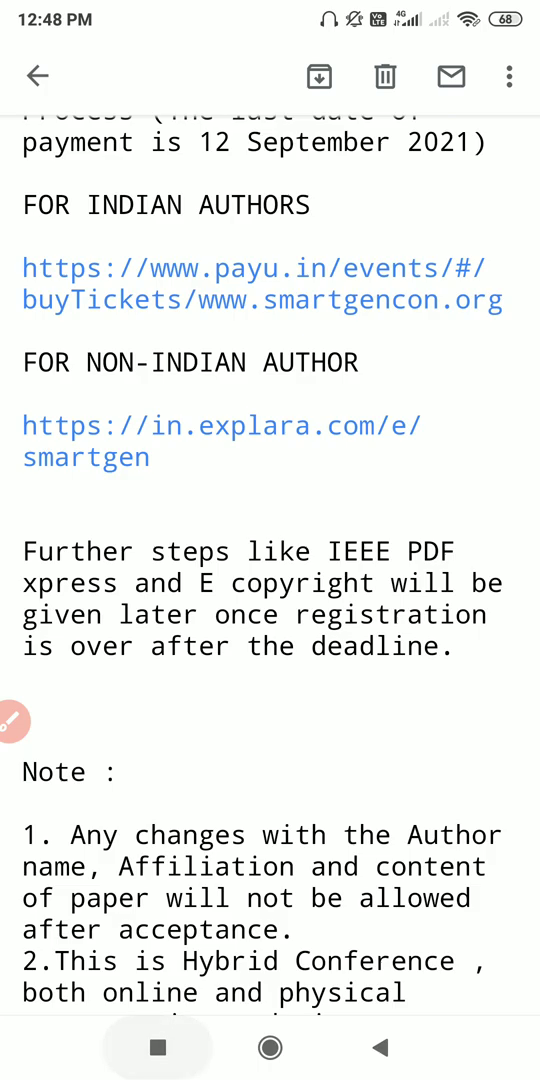
# - Bring up recent apps, then pull down the quick settings panel with the screen recorder controls
pyautogui.click(270, 1048)
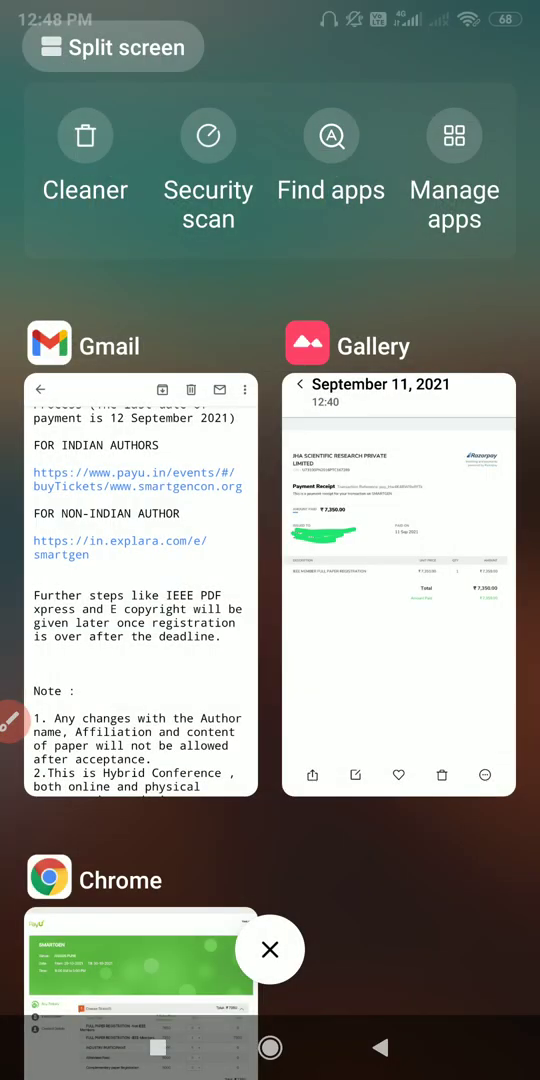
pyautogui.scroll(-3)
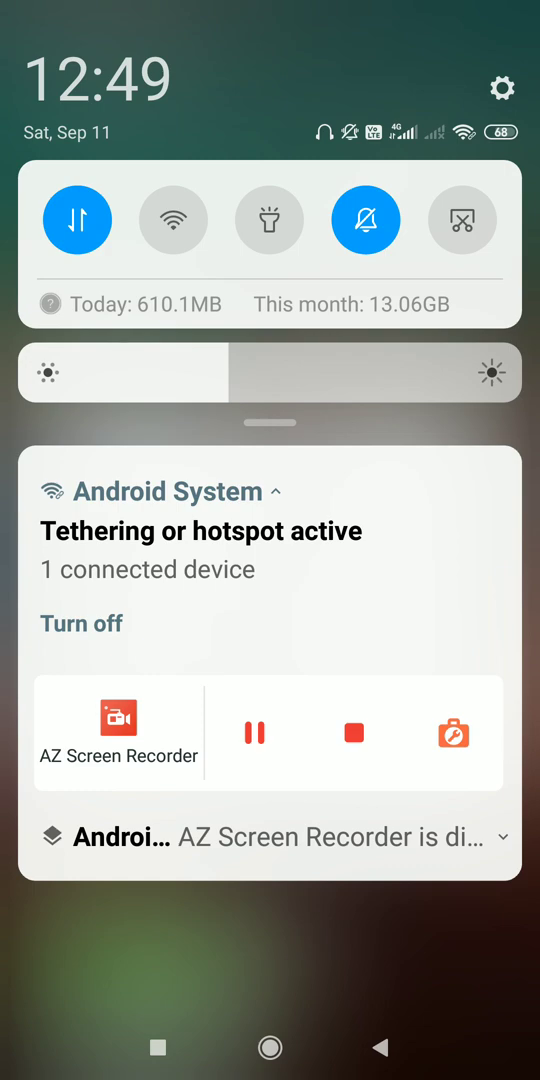